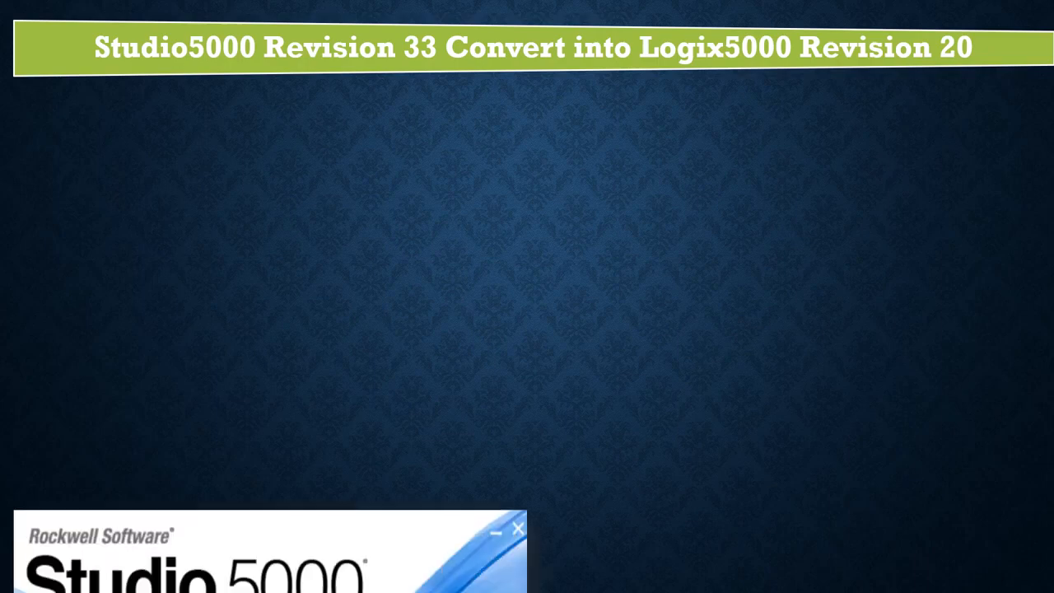
# Name the revision 33 project CONVERT_TEST and finish creating it.
pyautogui.write('CONVERT_TEST')
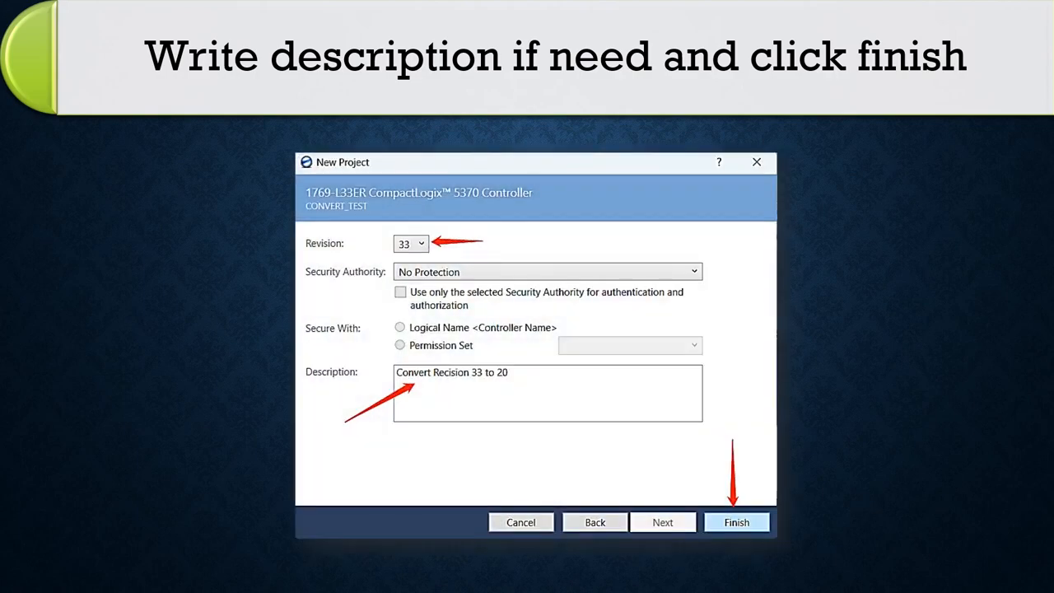
pyautogui.click(736, 523)
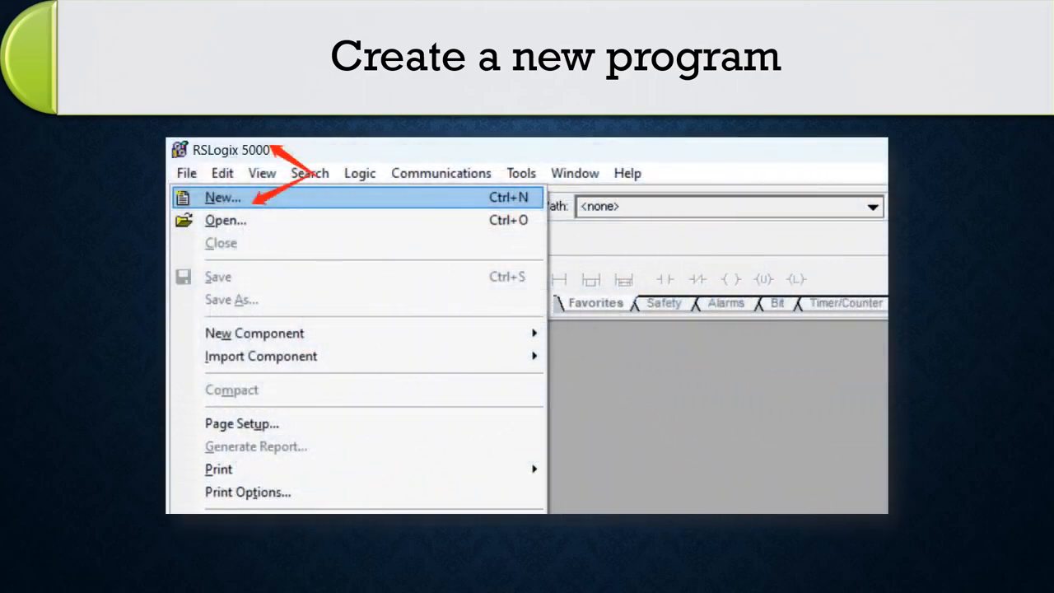
# Create revision 20 project CONVERT_33_TO_20 with description 'Convert 33 to 20'.
pyautogui.click(221, 196)
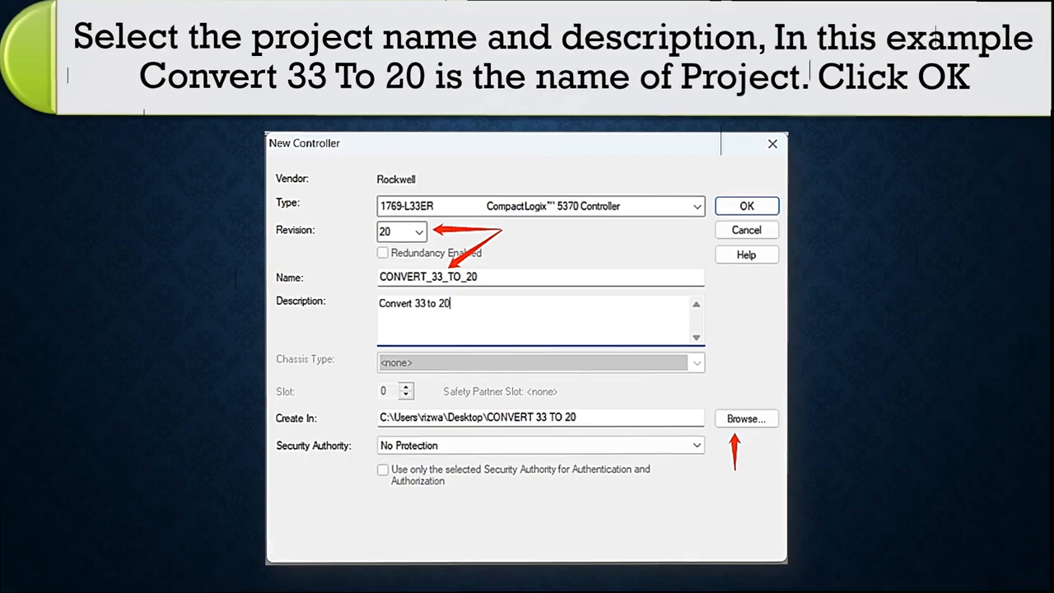
pyautogui.click(746, 205)
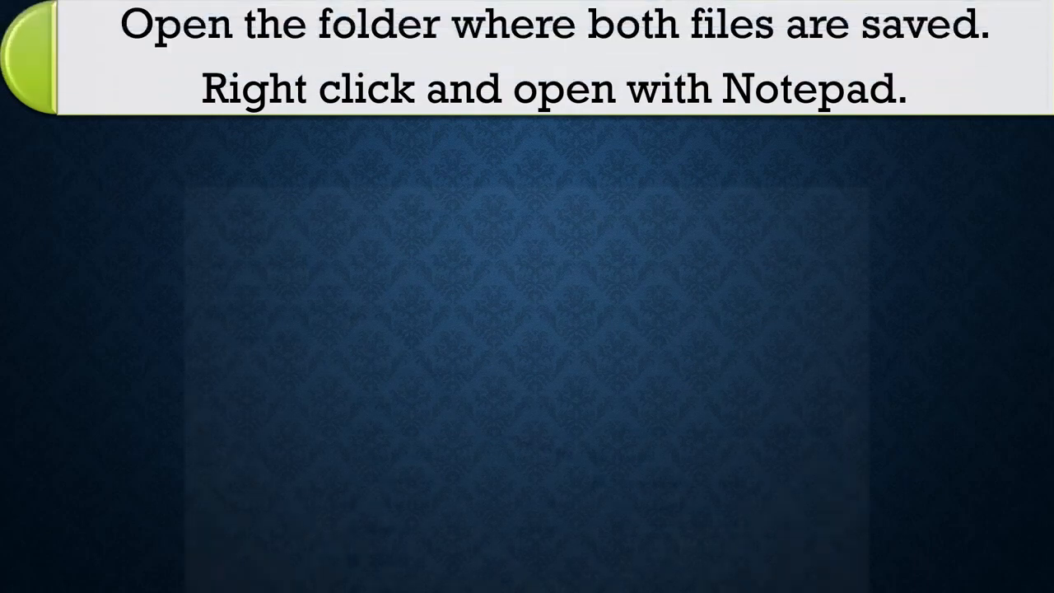
# Open CONVERT_TEST.L5X in Notepad via the Open with menu.
pyautogui.rightClick(281, 257)
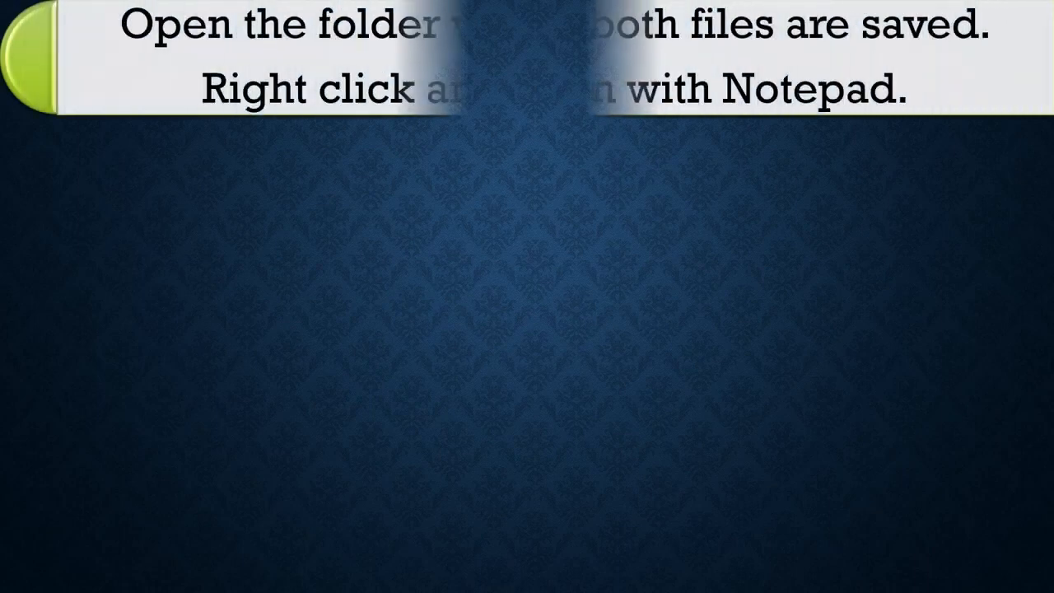
pyautogui.rightClick(280, 277)
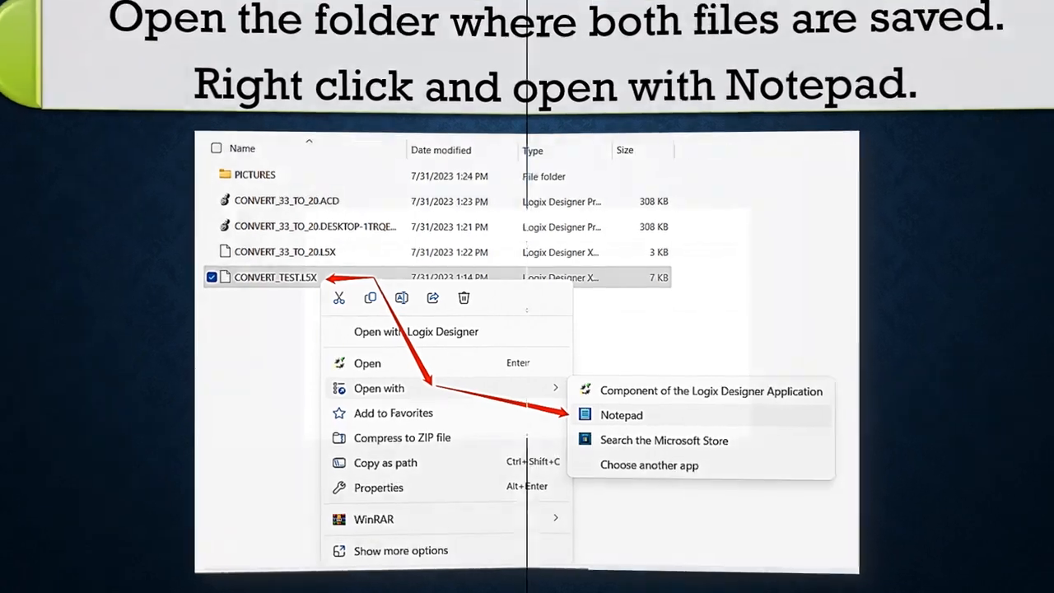
pyautogui.click(621, 415)
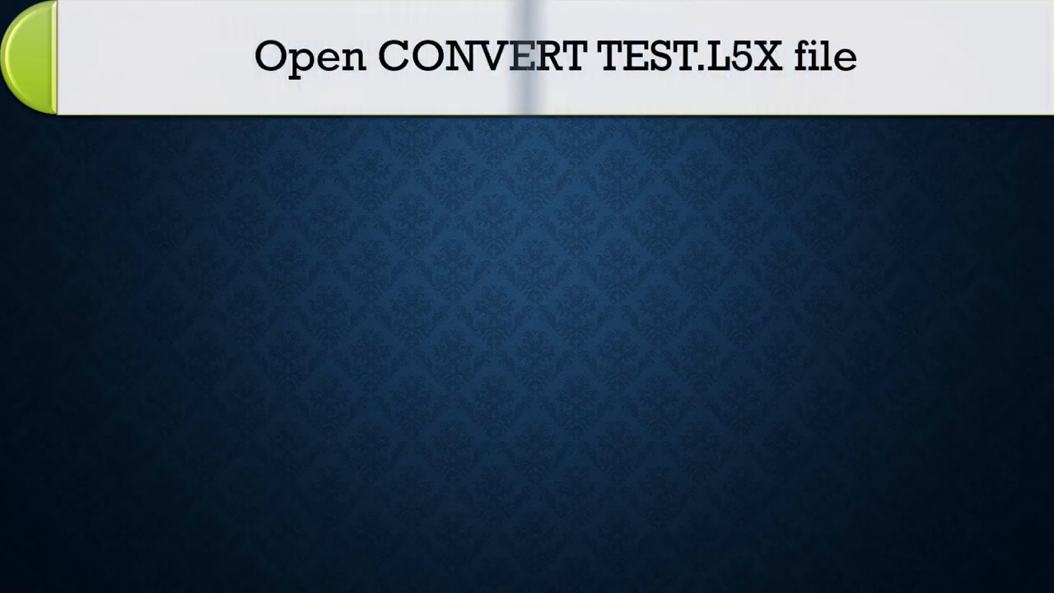
# Select CONVERT_TEST.L5X in the RSLogix 5000 Open dialog.
pyautogui.click(471, 278)
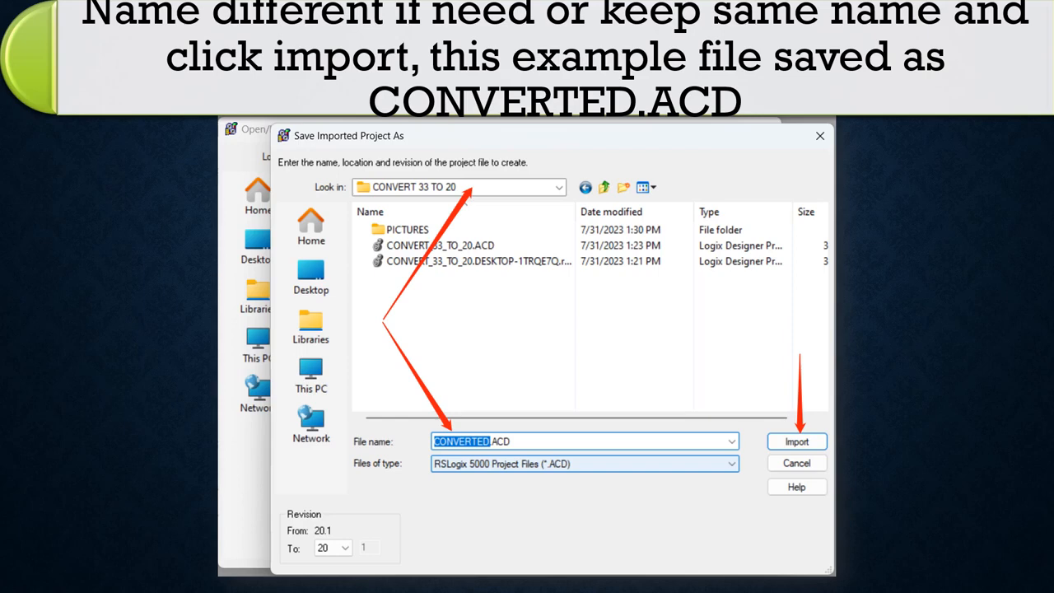
# Import the project as CONVERTED.ACD at revision 20.
pyautogui.click(796, 442)
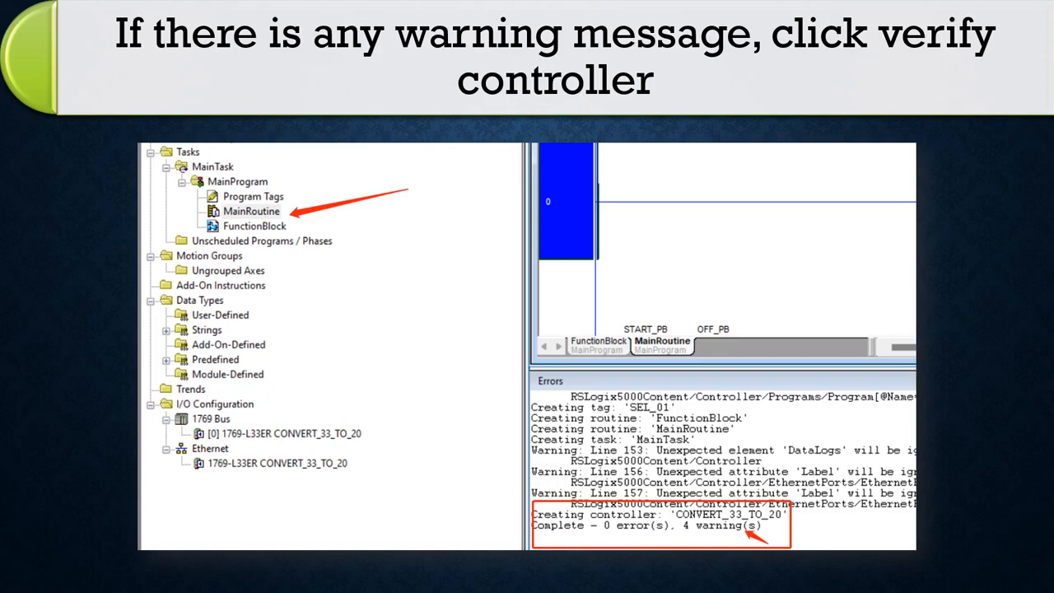
# Run Verify Controller on the imported CONVERT_33_TO_20 project.
pyautogui.click(698, 180)
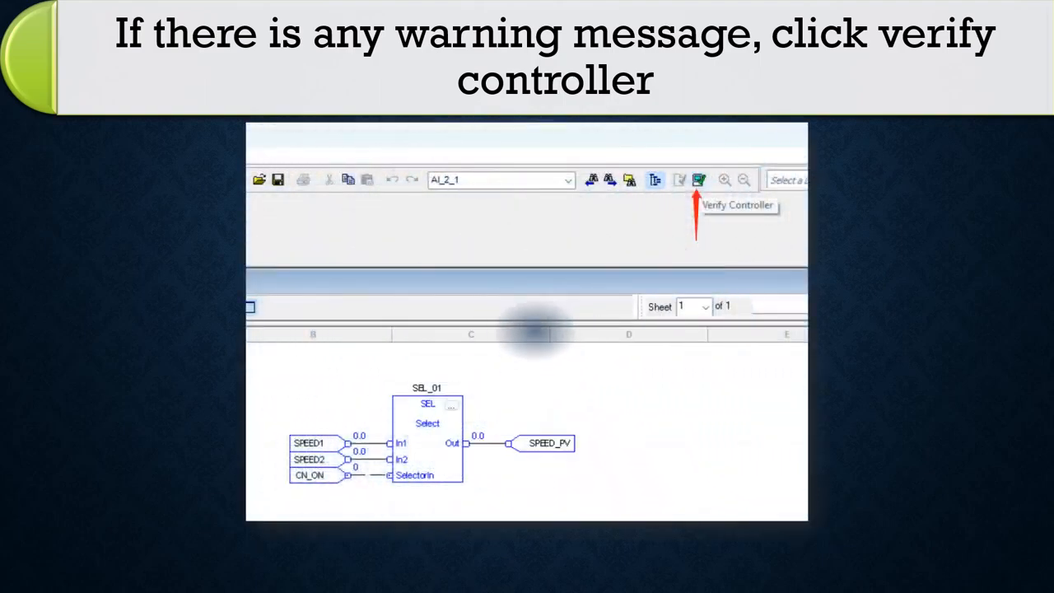